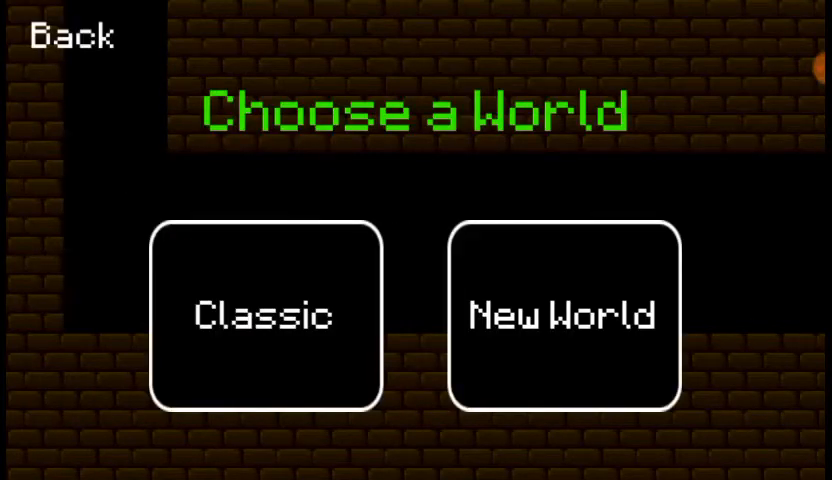
Step: Choose the Classic world so the first level loads with the player on the left ledge
left_click(260, 316)
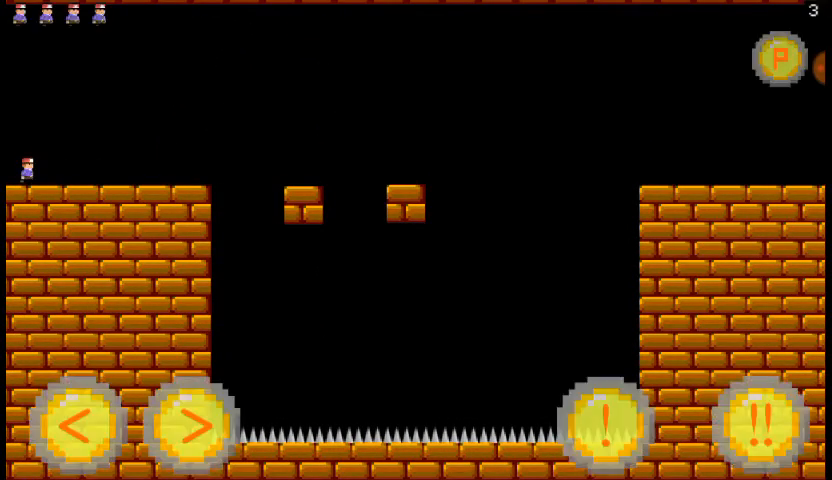
Step: Move the character right across the level until a trap kills it and Game Over shows
left_click(188, 434)
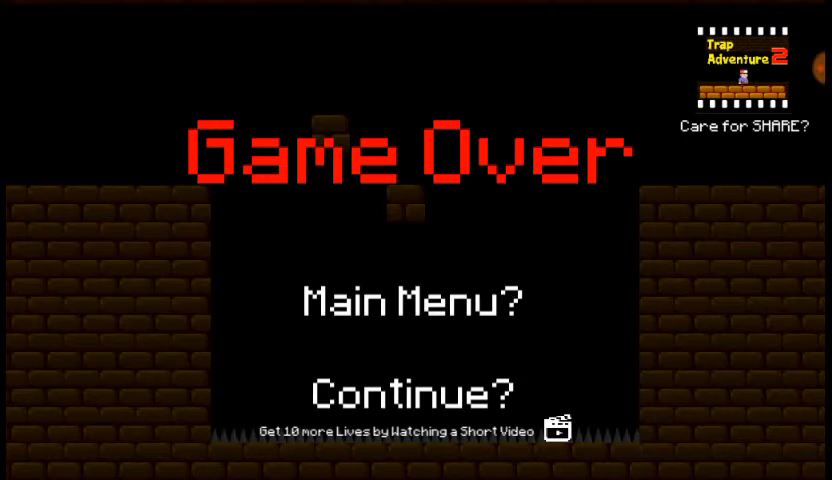
Step: Try the watch-video option for ten extra lives, then continue the game after it proves unavailable
left_click(558, 428)
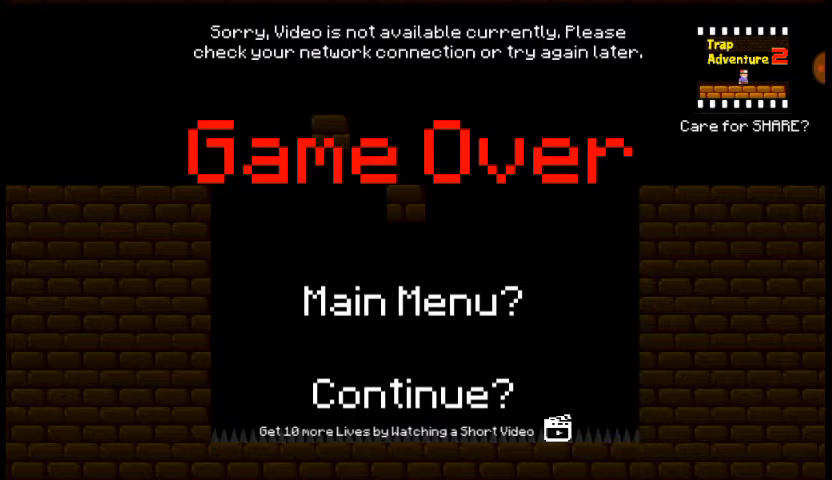
left_click(414, 300)
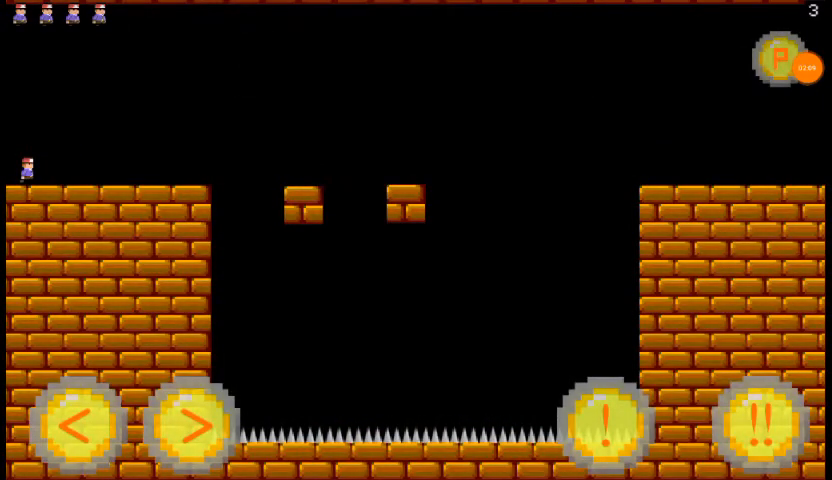
Step: Move right then left at the spike pit until the remaining lives are lost
left_click(188, 430)
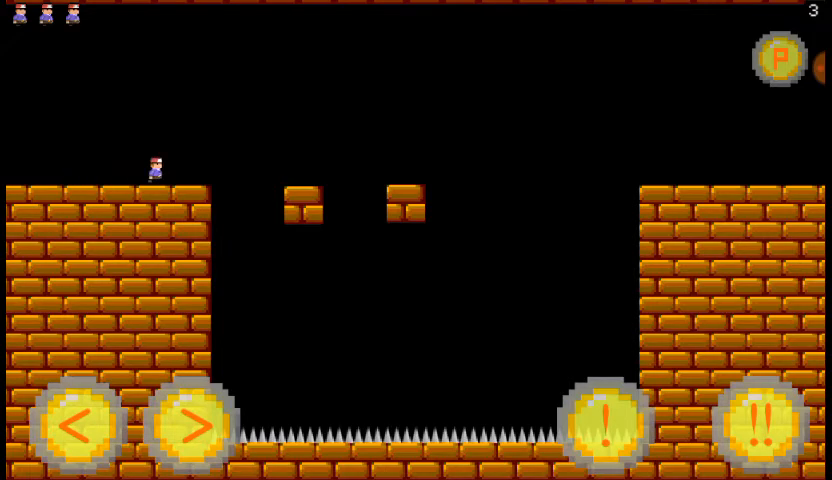
left_click(72, 424)
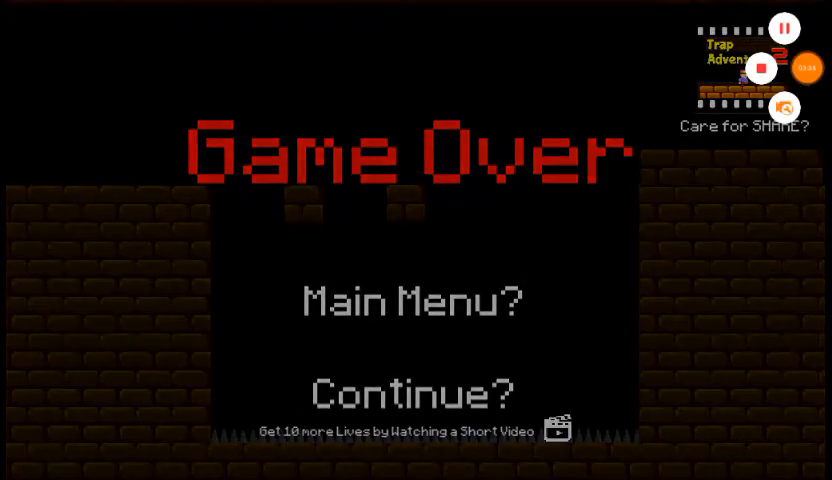
Step: Keep playing the level until the last life is lost near the large boulder
left_click(408, 390)
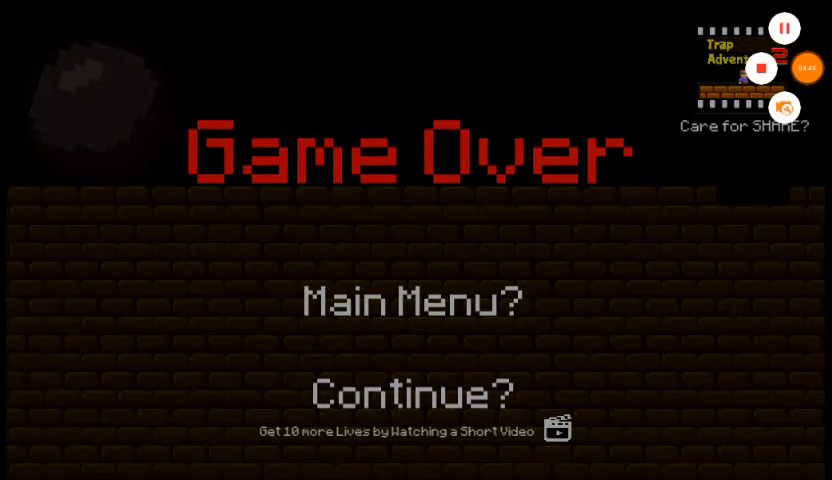
Step: Continue playing after Game Over and die again on the spiked-ceiling level
left_click(408, 392)
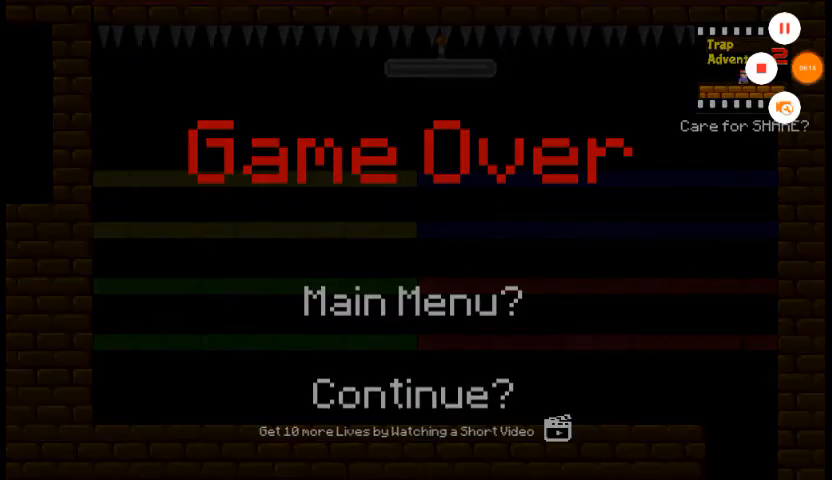
Step: Continue from Game Over to restart the level with five fresh lives
left_click(412, 392)
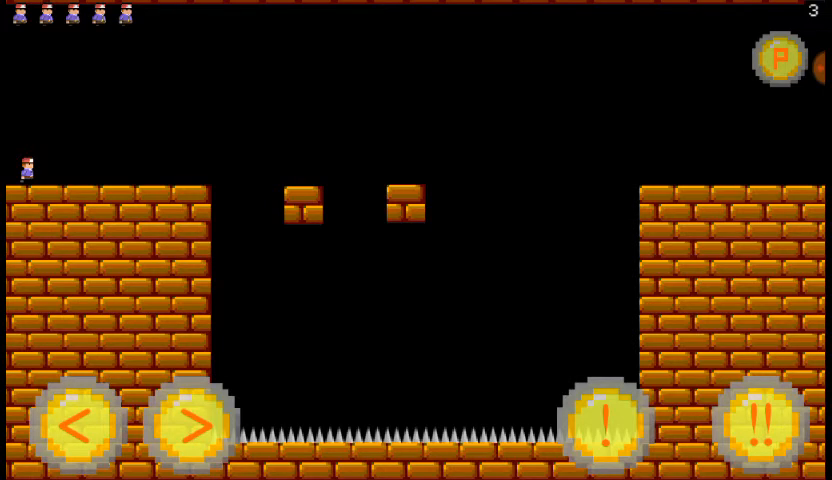
Step: Walk toward the spike pit, die, respawn and move right again onto the boulder stretch with one life left
left_click(188, 424)
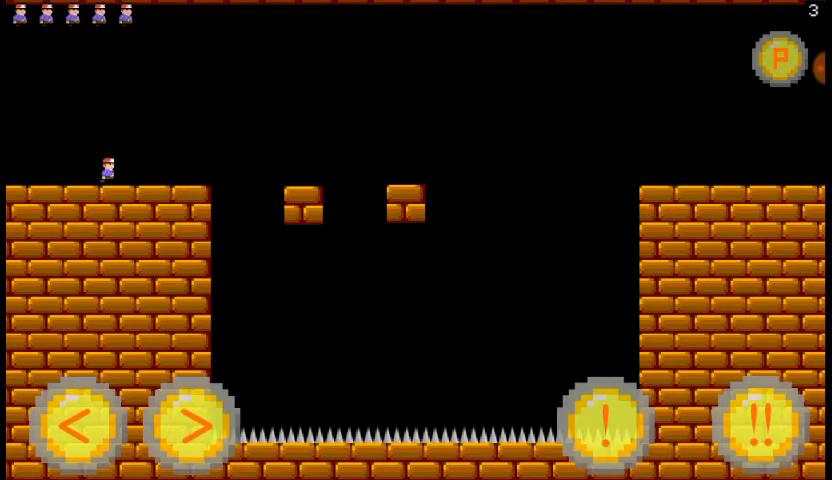
left_click(76, 428)
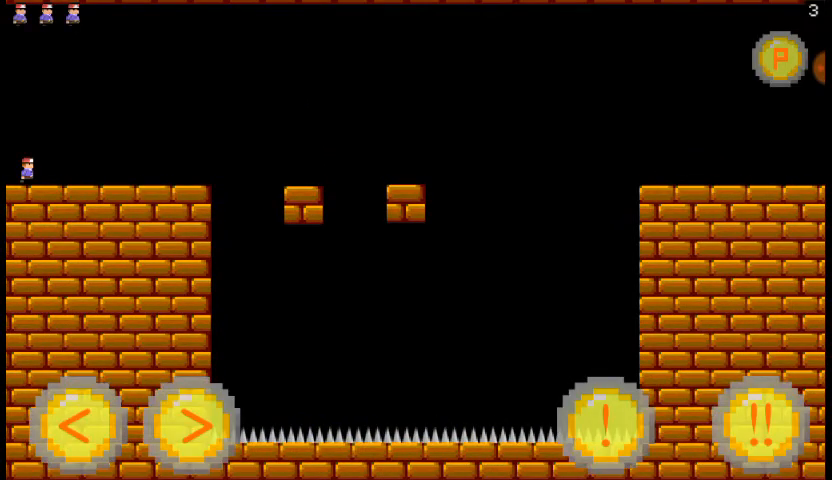
left_click(190, 424)
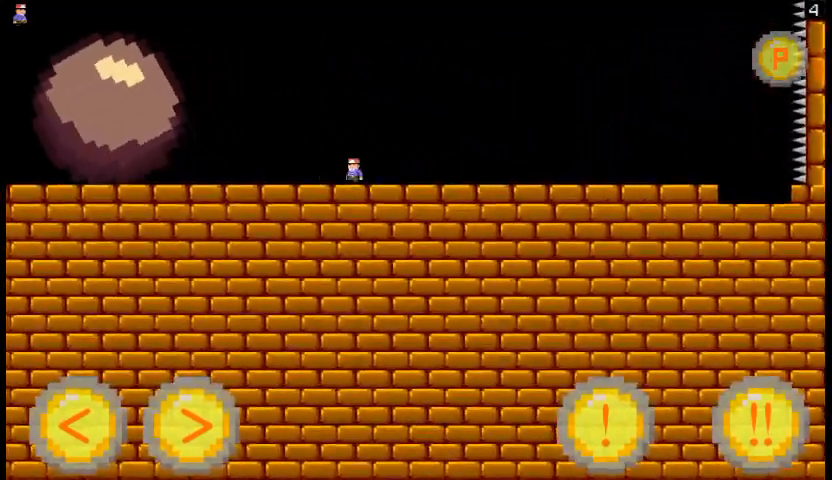
Step: Run right along the brick floor away from the rolling spiked boulder
left_click(190, 424)
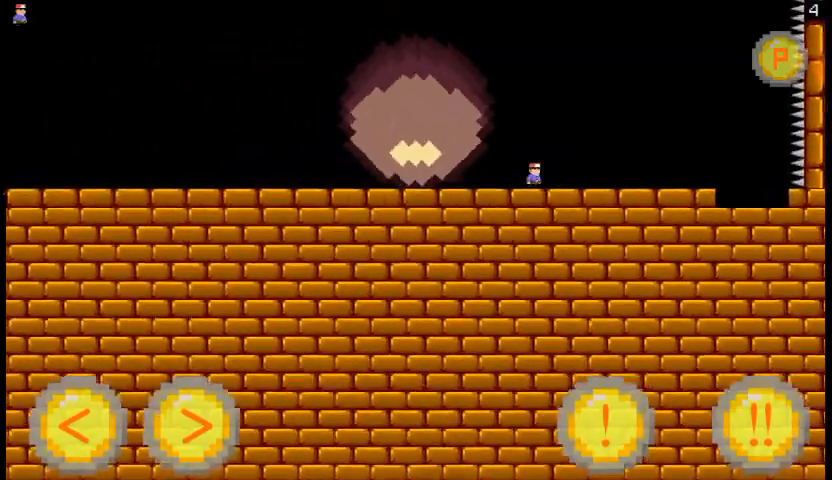